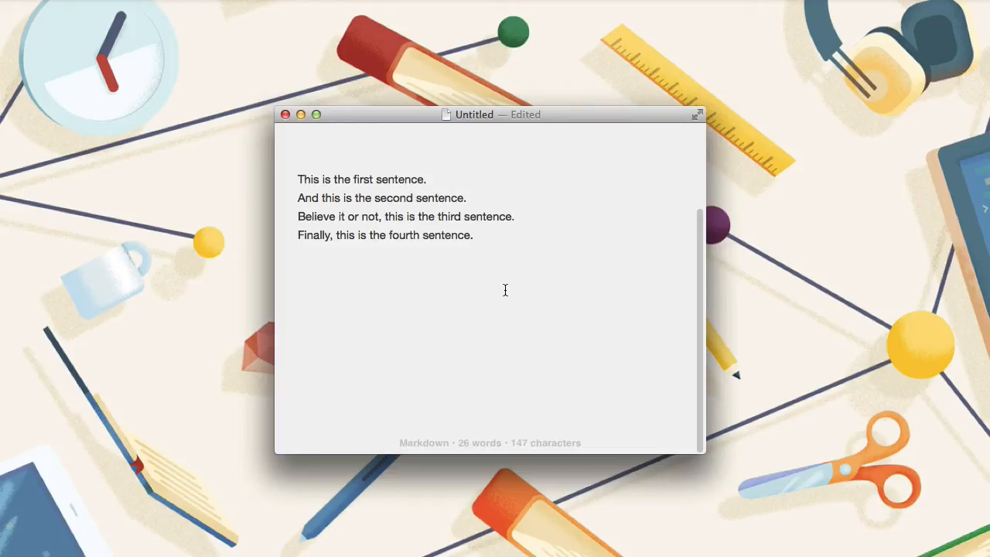
Paste 'This is the first sentence.' from LaunchBar clipboard history below the four sentences.
{"action": "left_click", "coordinate": [299, 272]}
{"action": "type", "text": "This is the first sentence"}
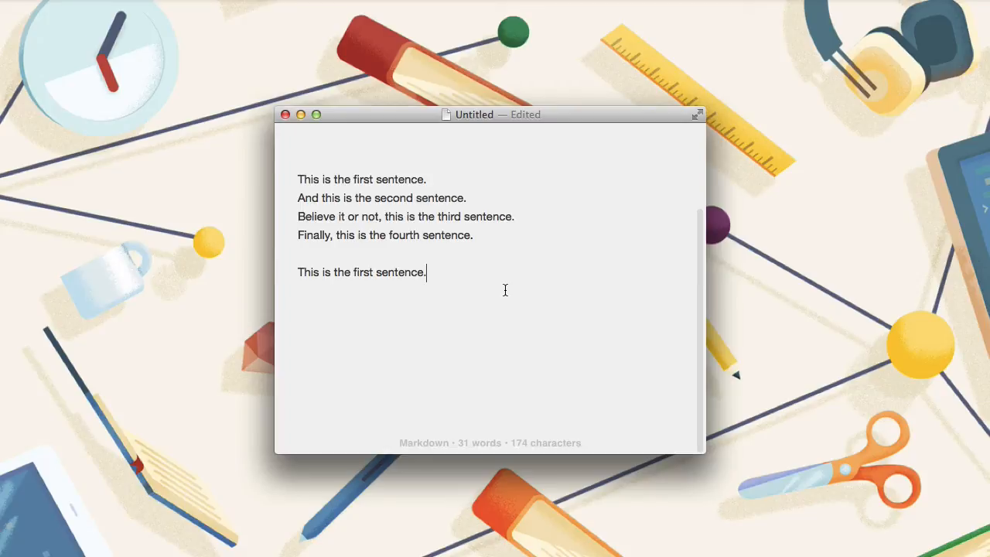
Paste 'Finally, this is the fourth sentence.' from clipboard history, then select the first sentence.
{"action": "type", "text": "."}
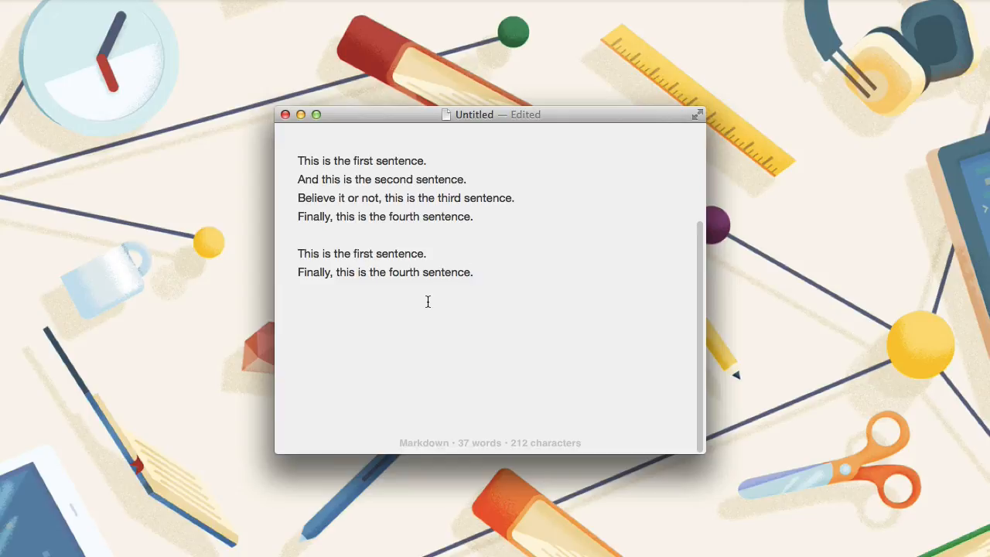
{"action": "left_click", "coordinate": [451, 161]}
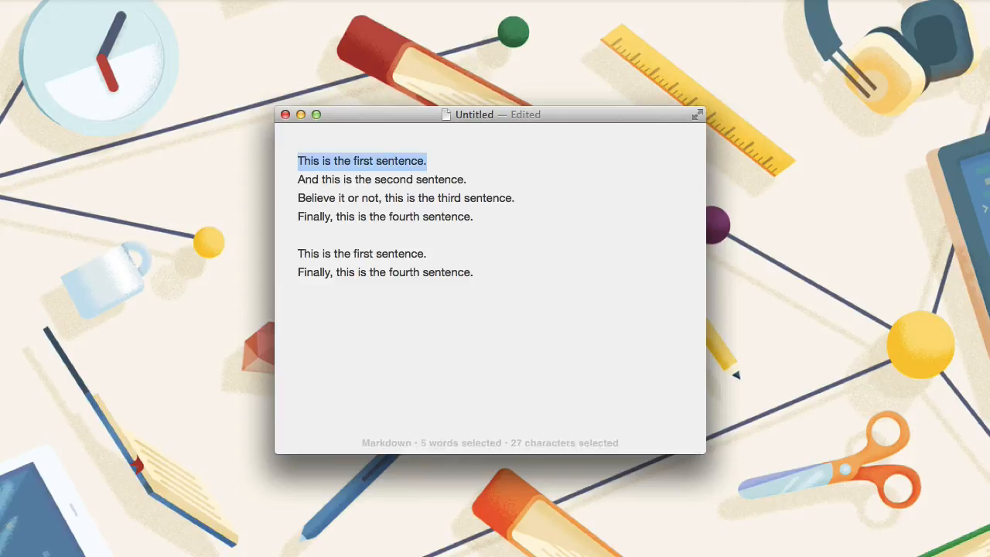
Copy the second sentence, merge it with the first in clipboard history, and paste both at the end.
{"action": "left_click", "coordinate": [297, 180]}
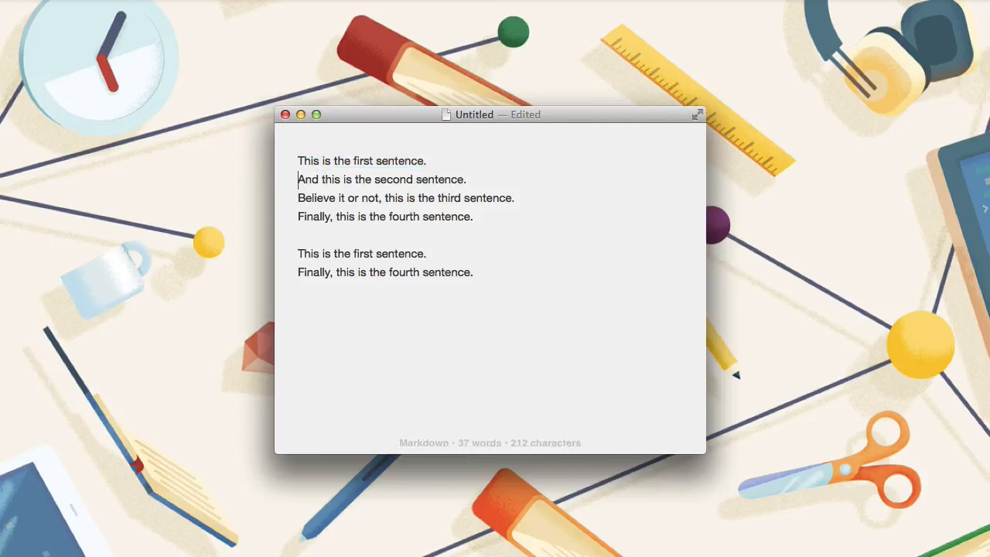
{"action": "triple_click", "coordinate": [380, 179]}
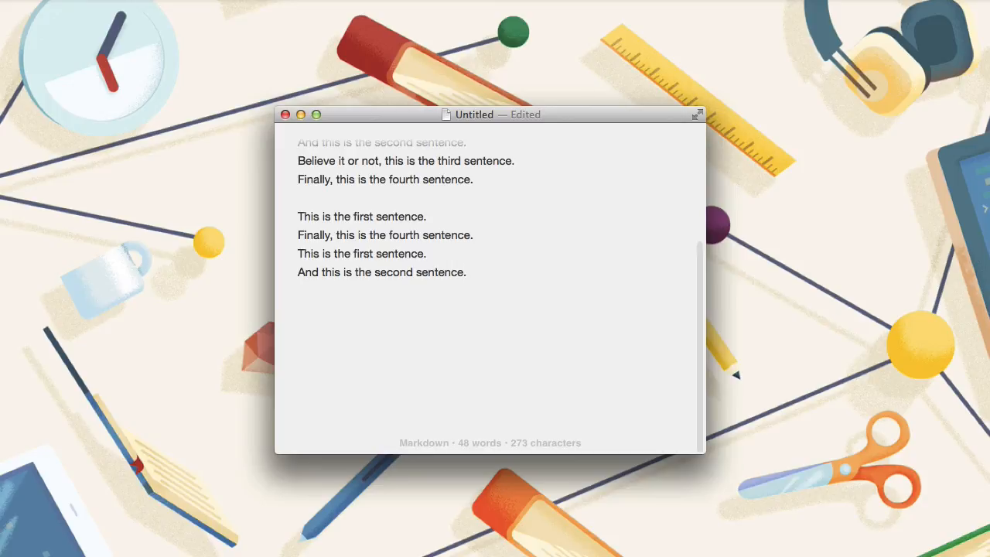
{"action": "left_click", "coordinate": [467, 272]}
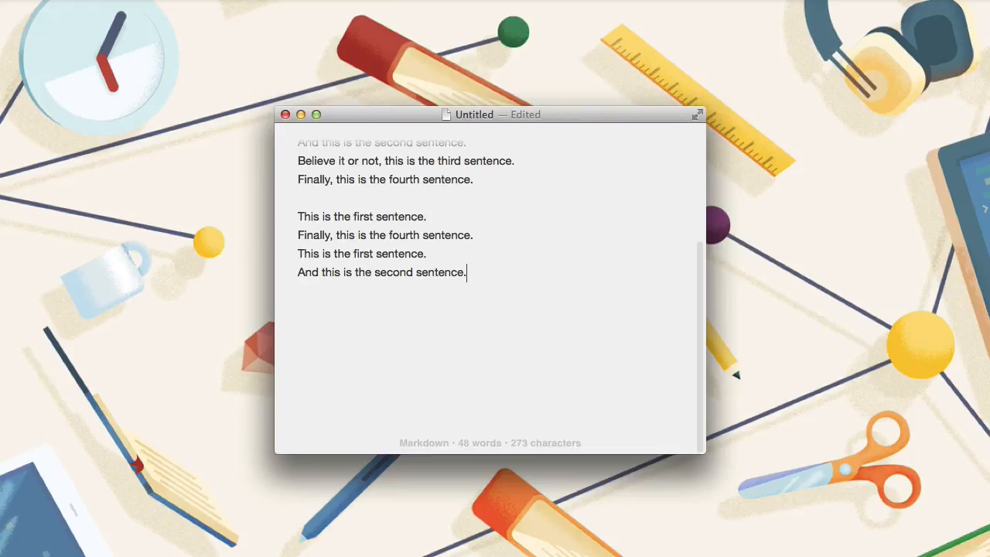